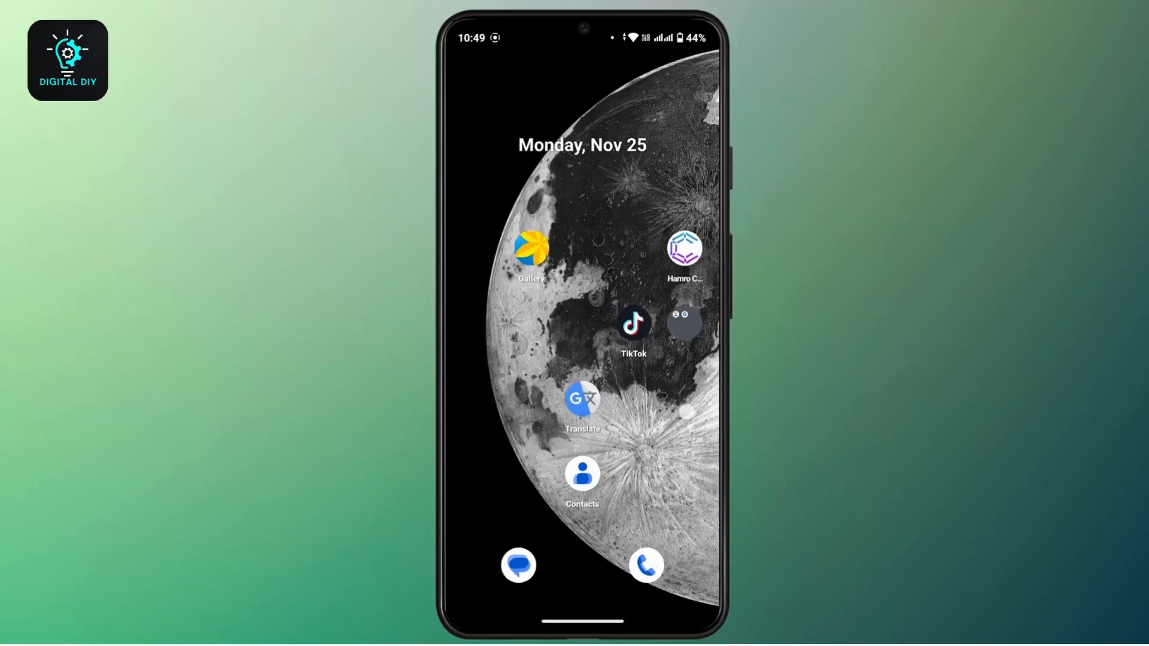
Swipe up to the app drawer and launch YouTube Studio's Videos content list.
scroll(up, 3)
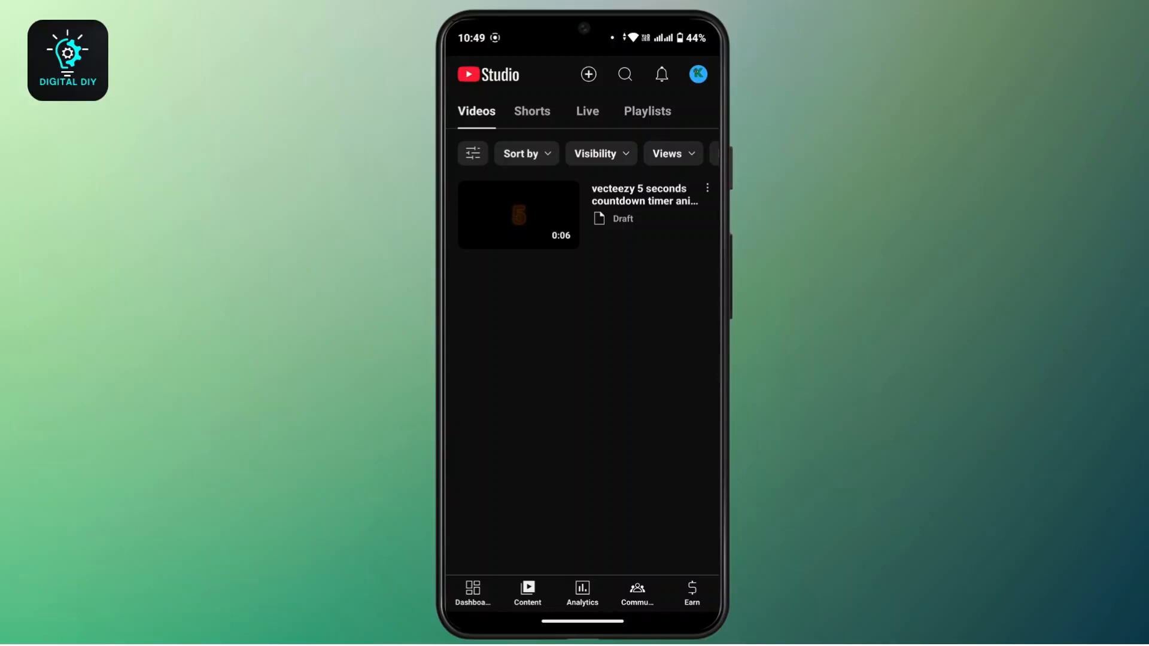
Save the countdown timer draft to the device from its three-dot options.
click(706, 188)
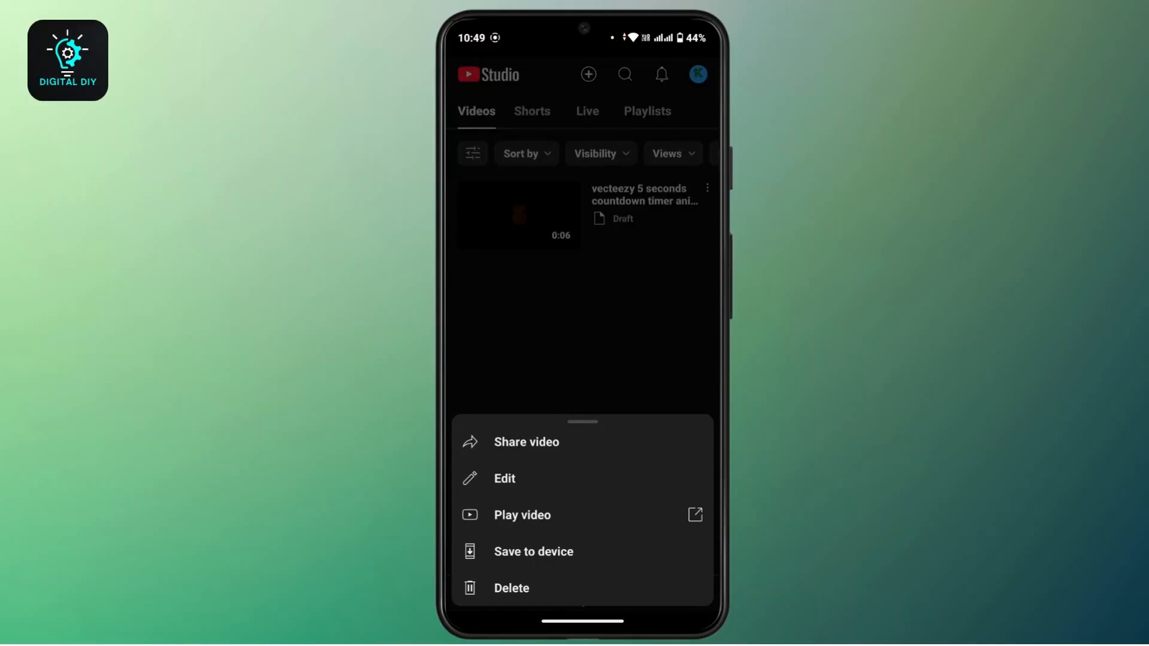
click(534, 551)
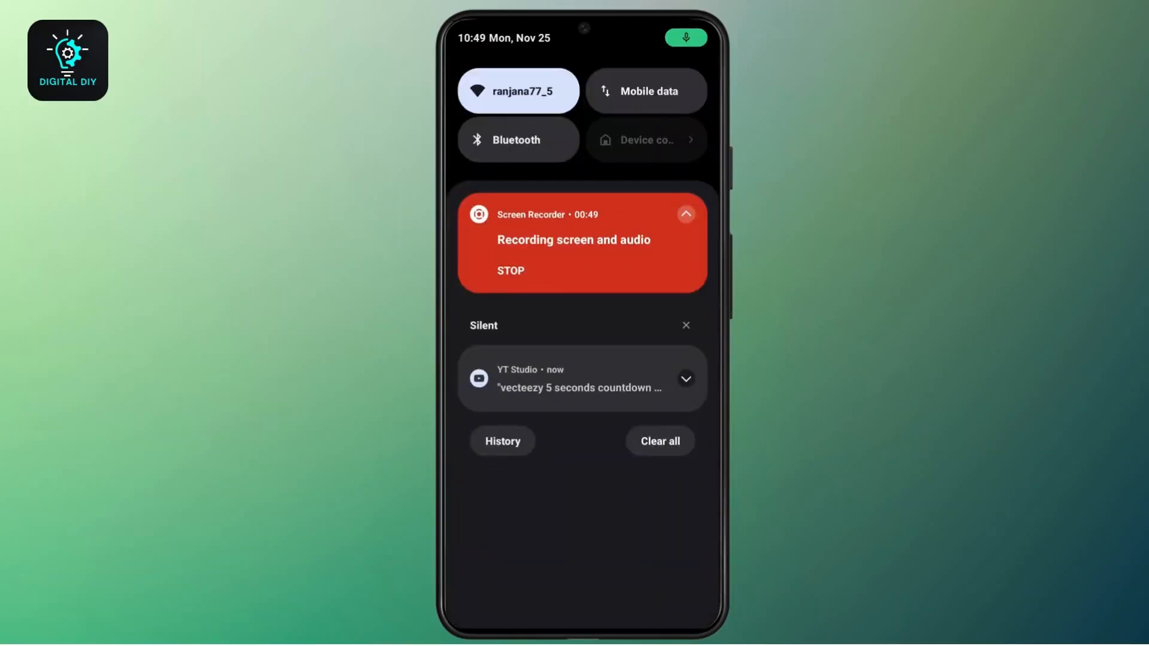
Open the downloaded countdown video from the YT Studio notification using Files by Google.
click(685, 379)
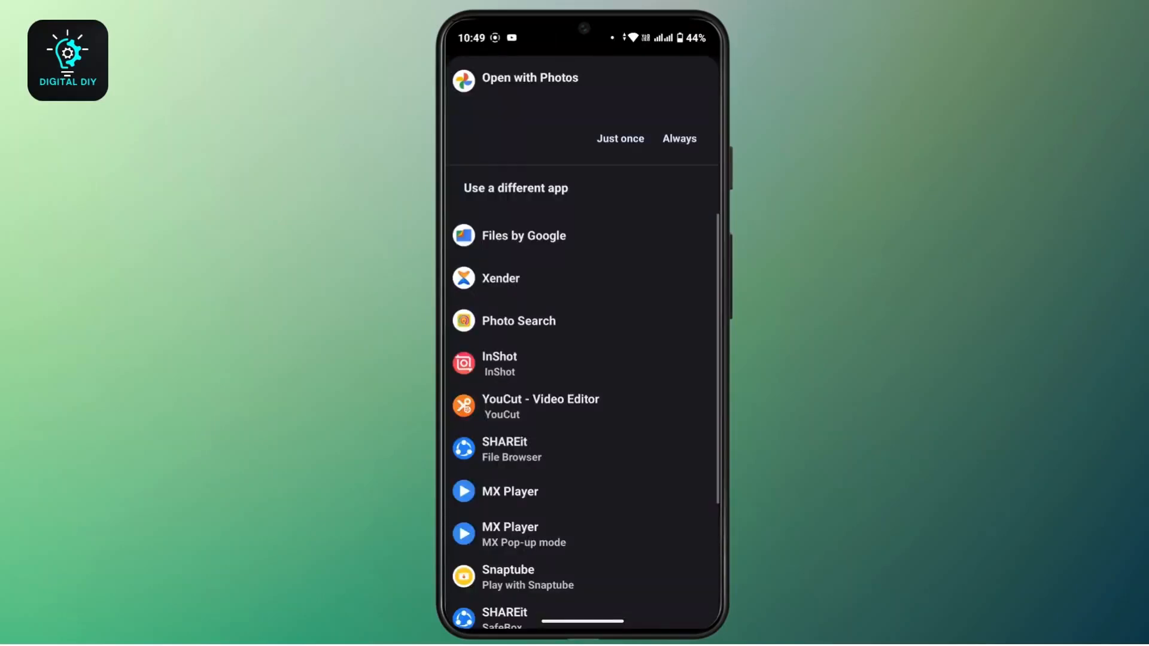
click(549, 236)
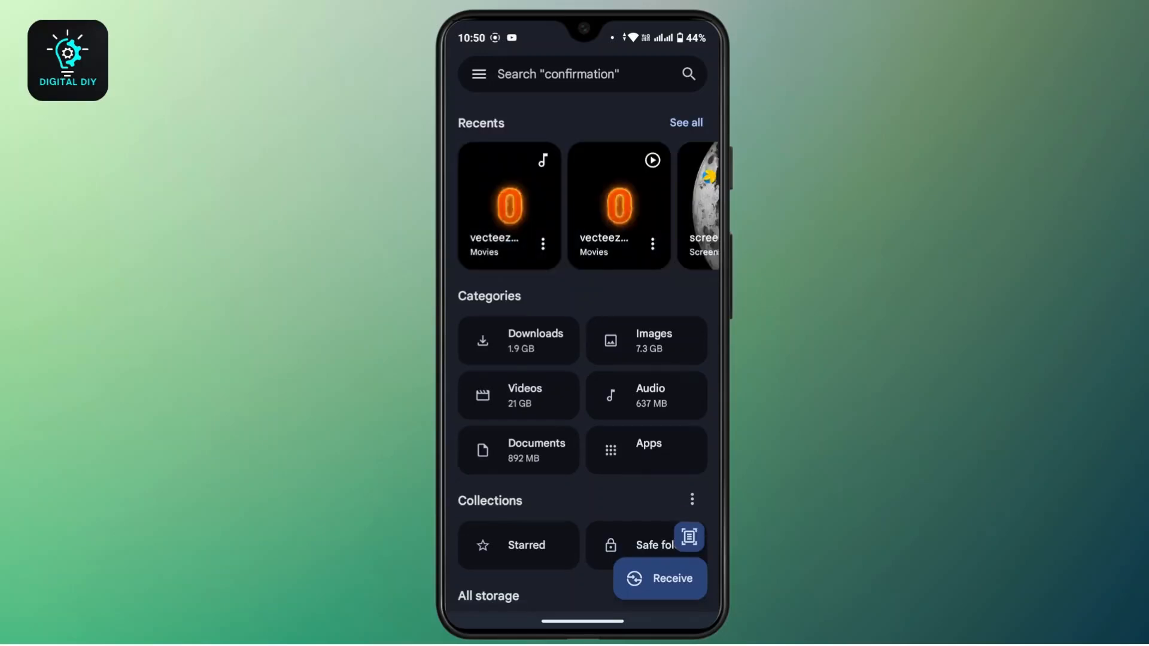
Show all of today's recent files, bring up Rename for the .mp3 file, then cancel it.
click(684, 122)
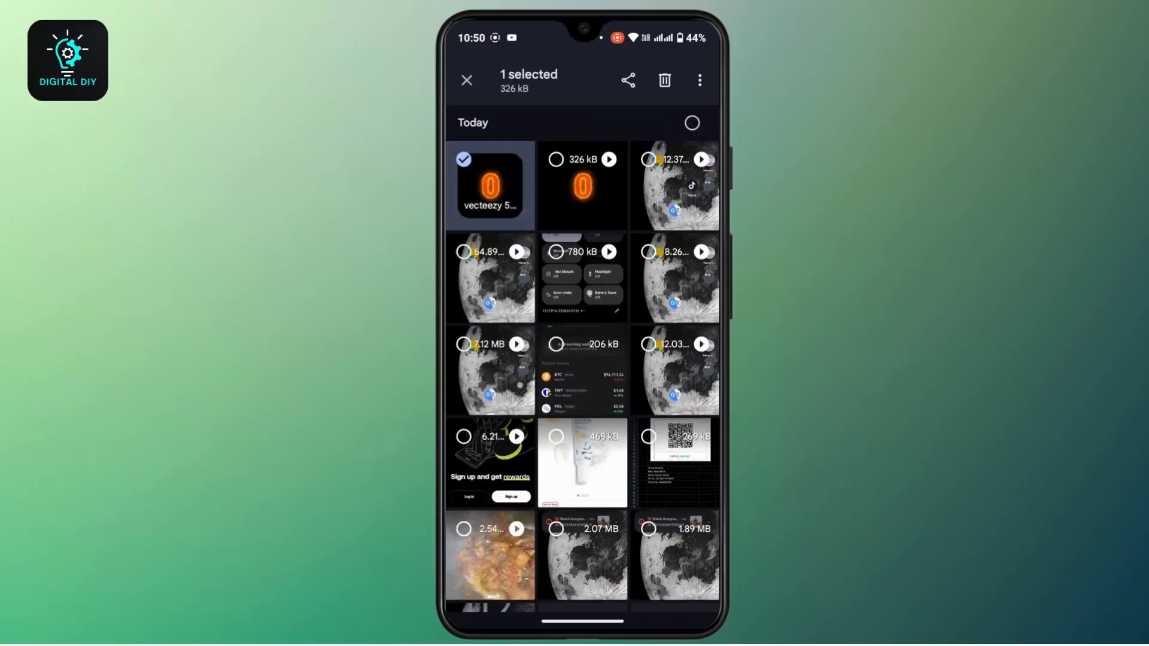
click(698, 80)
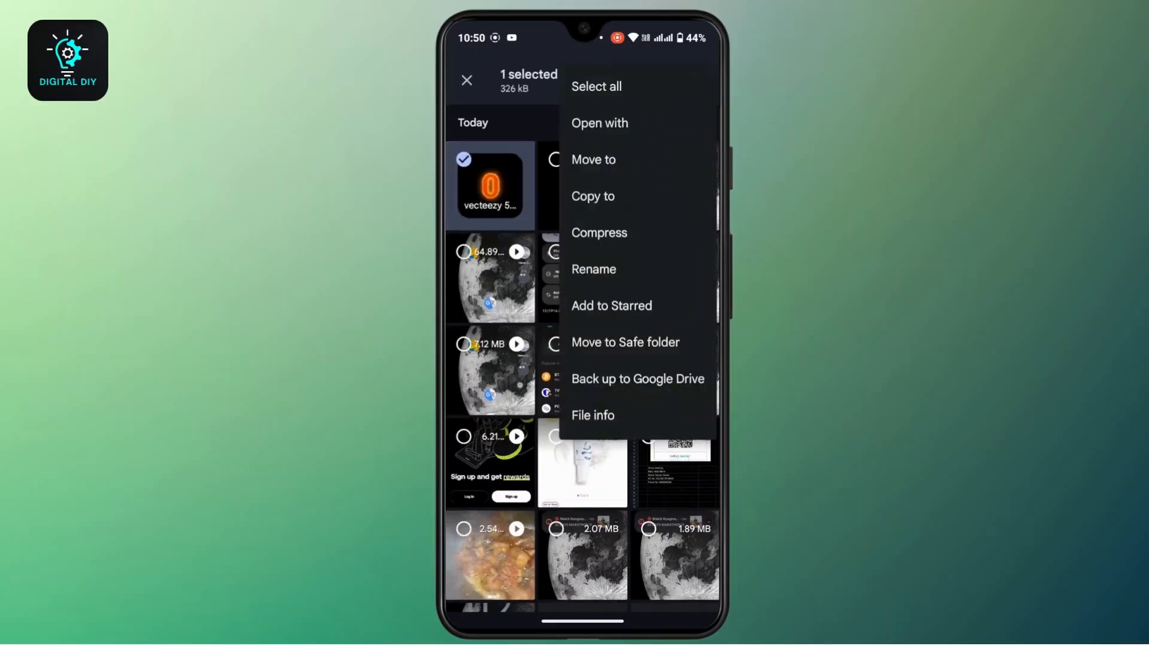
click(594, 269)
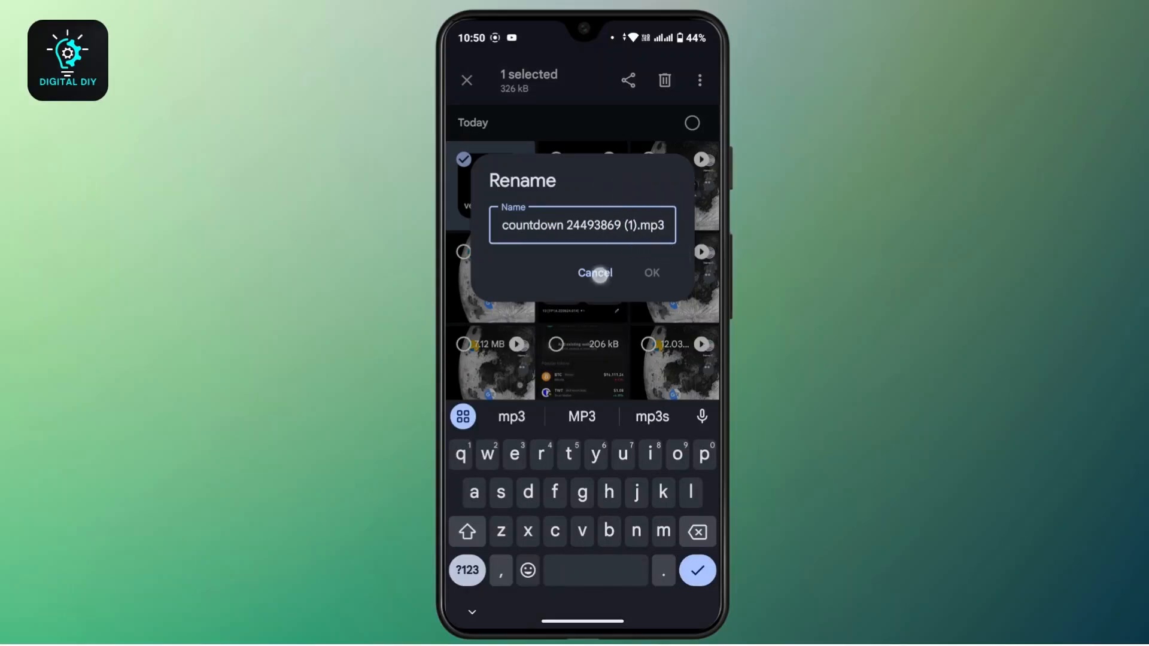
click(595, 273)
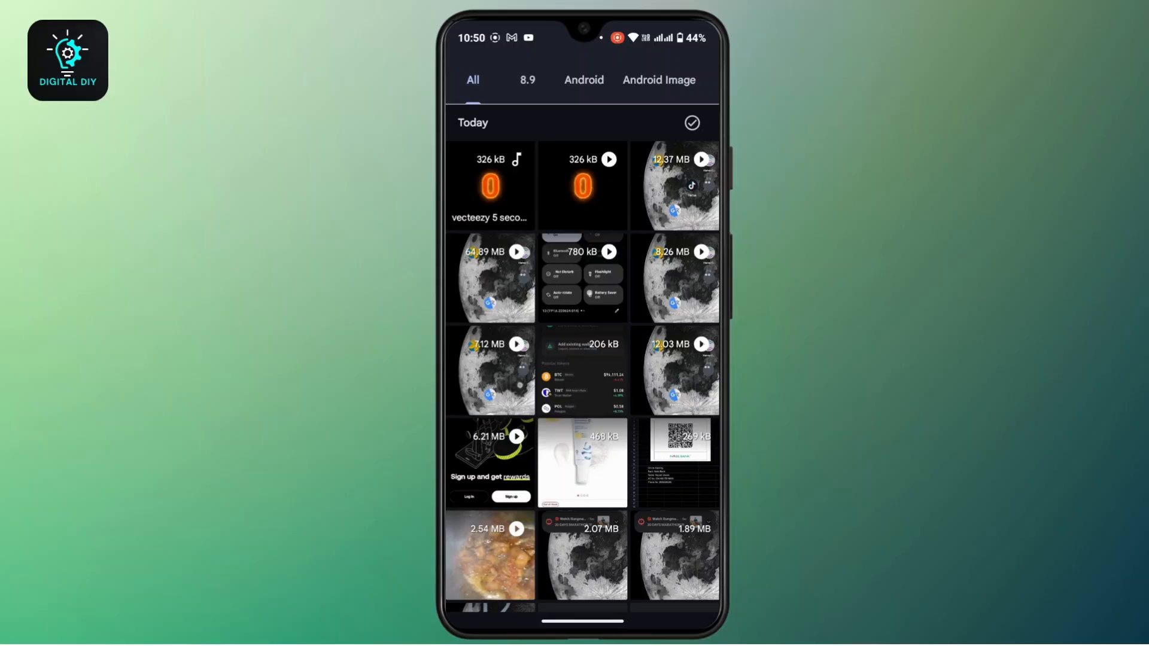
Rename the countdown video from .mp4 to .mp3 and confirm the extension-change warning.
click(582, 185)
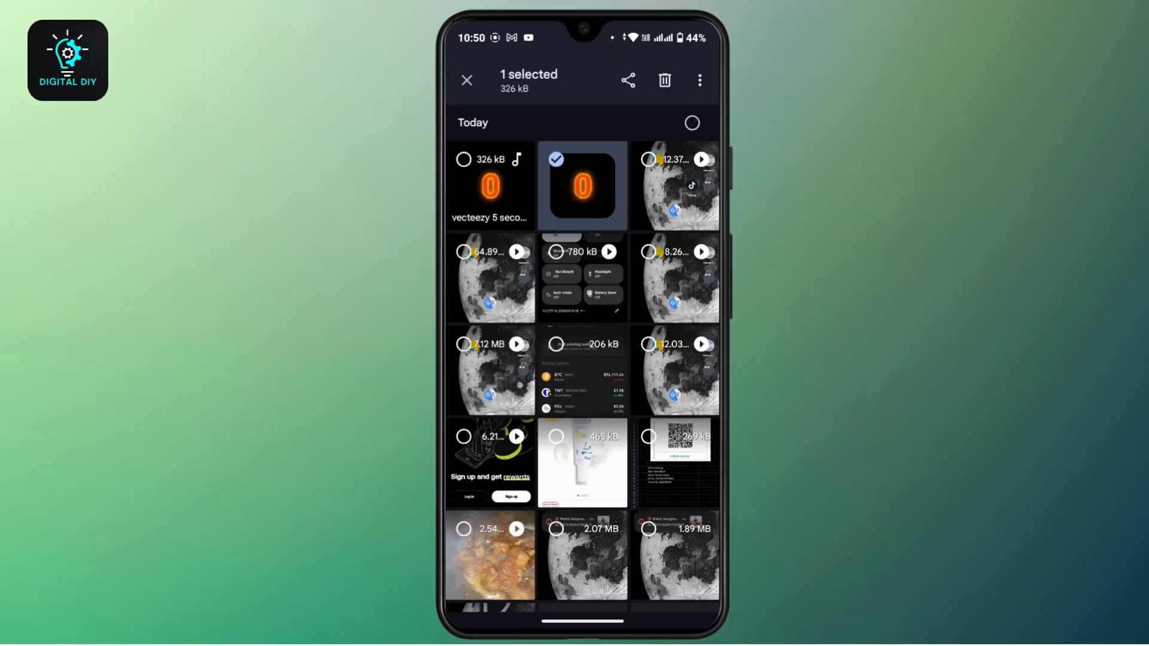
click(698, 80)
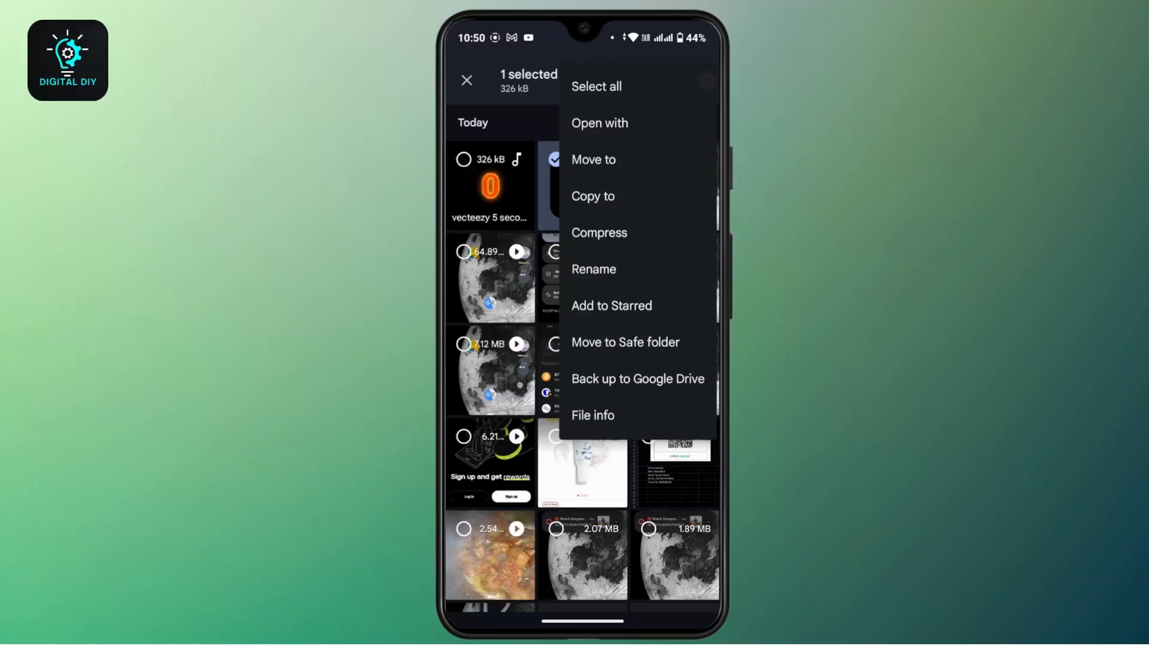
click(594, 269)
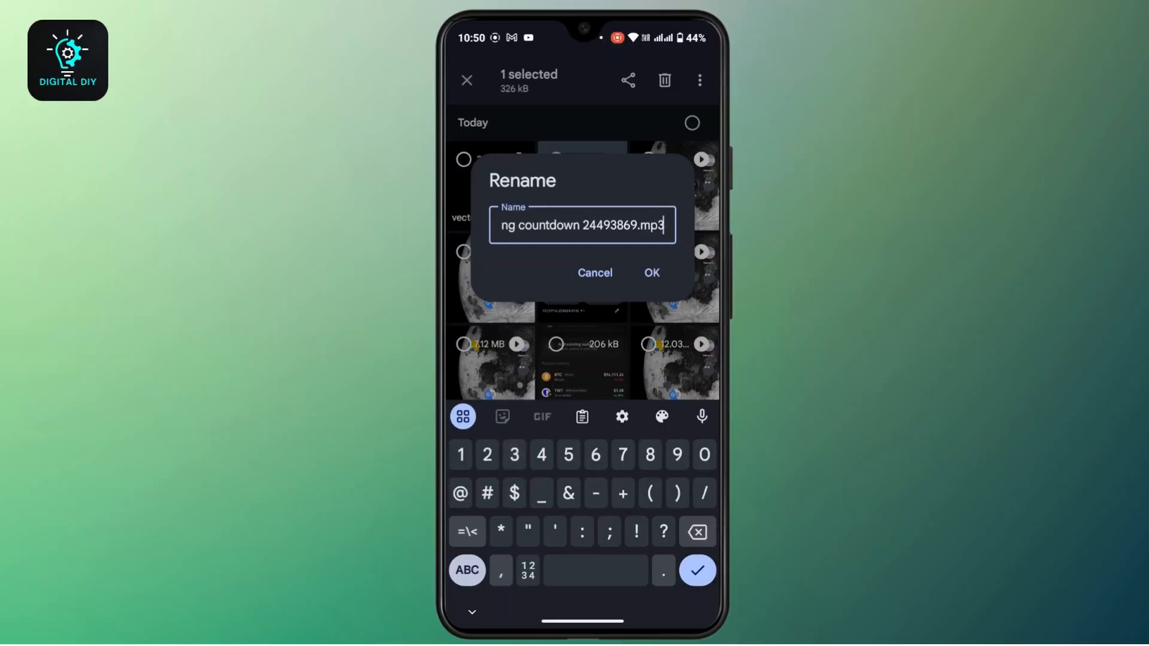
click(649, 273)
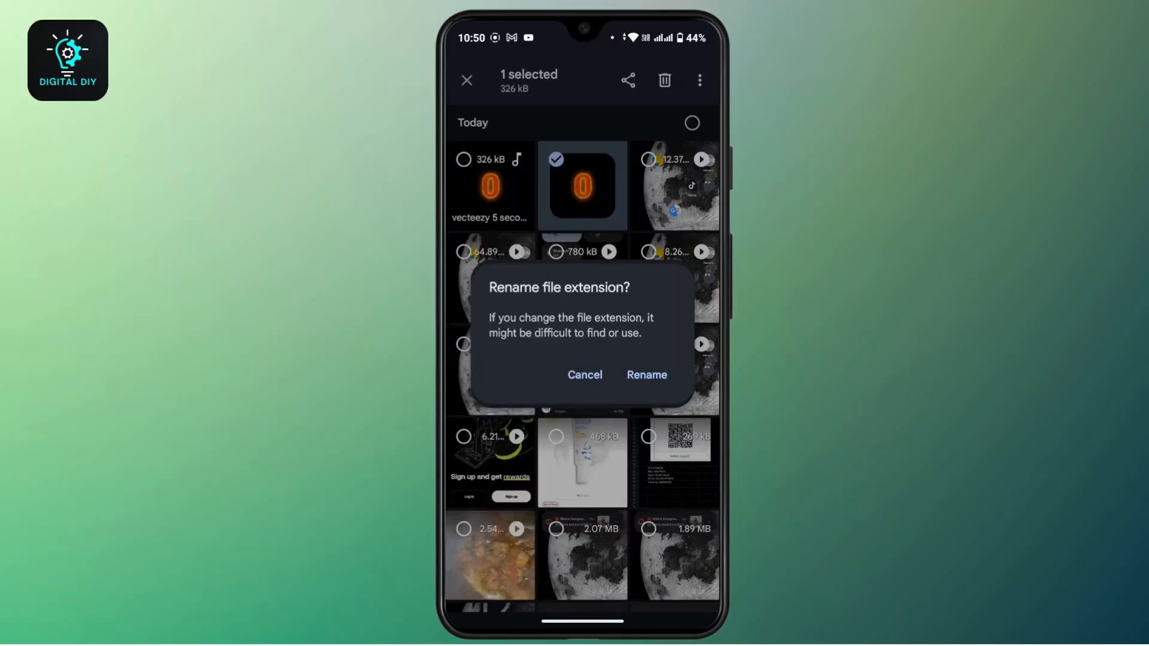
click(645, 375)
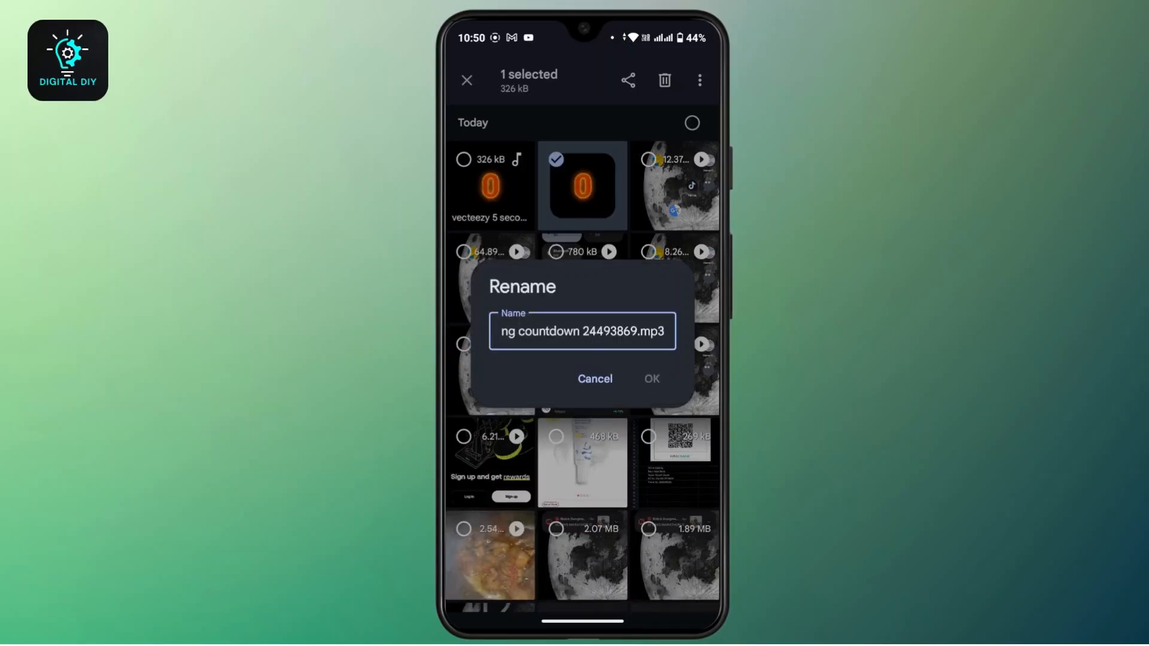
Return to the app drawer and focus the Search for apps or content bar.
click(649, 380)
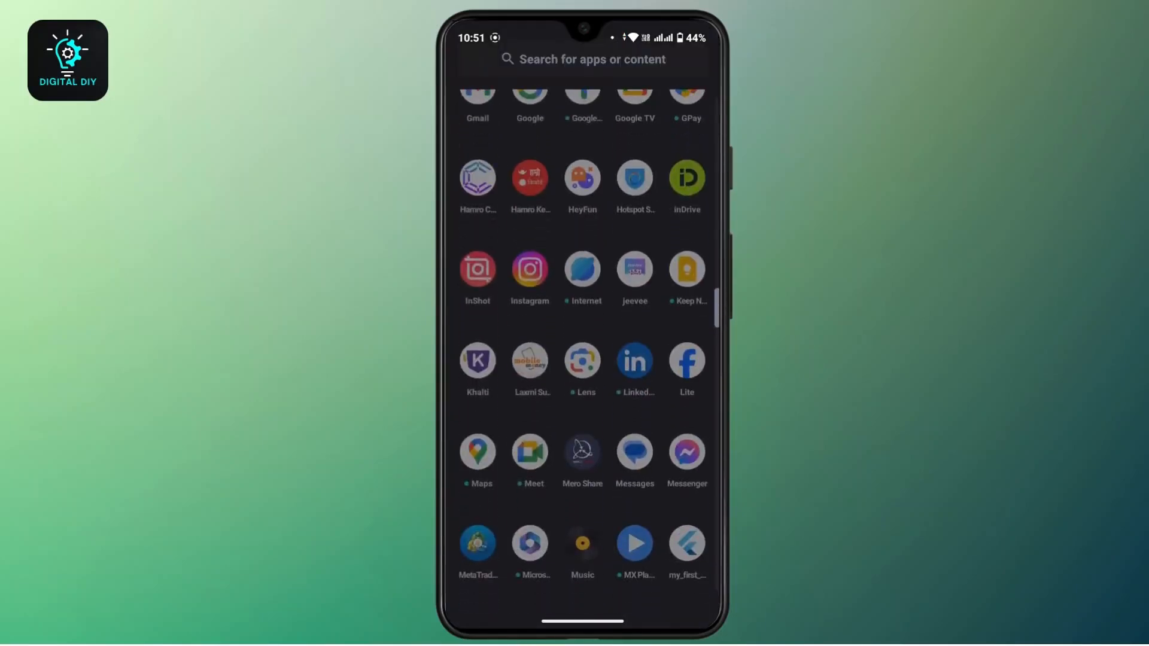
click(583, 59)
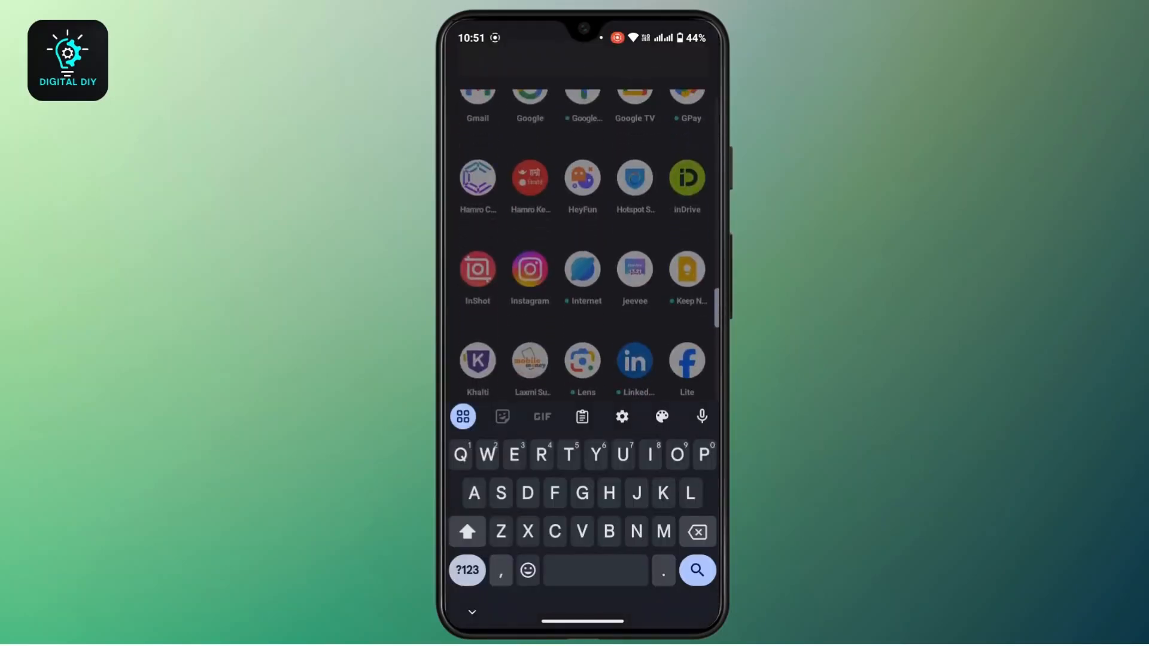